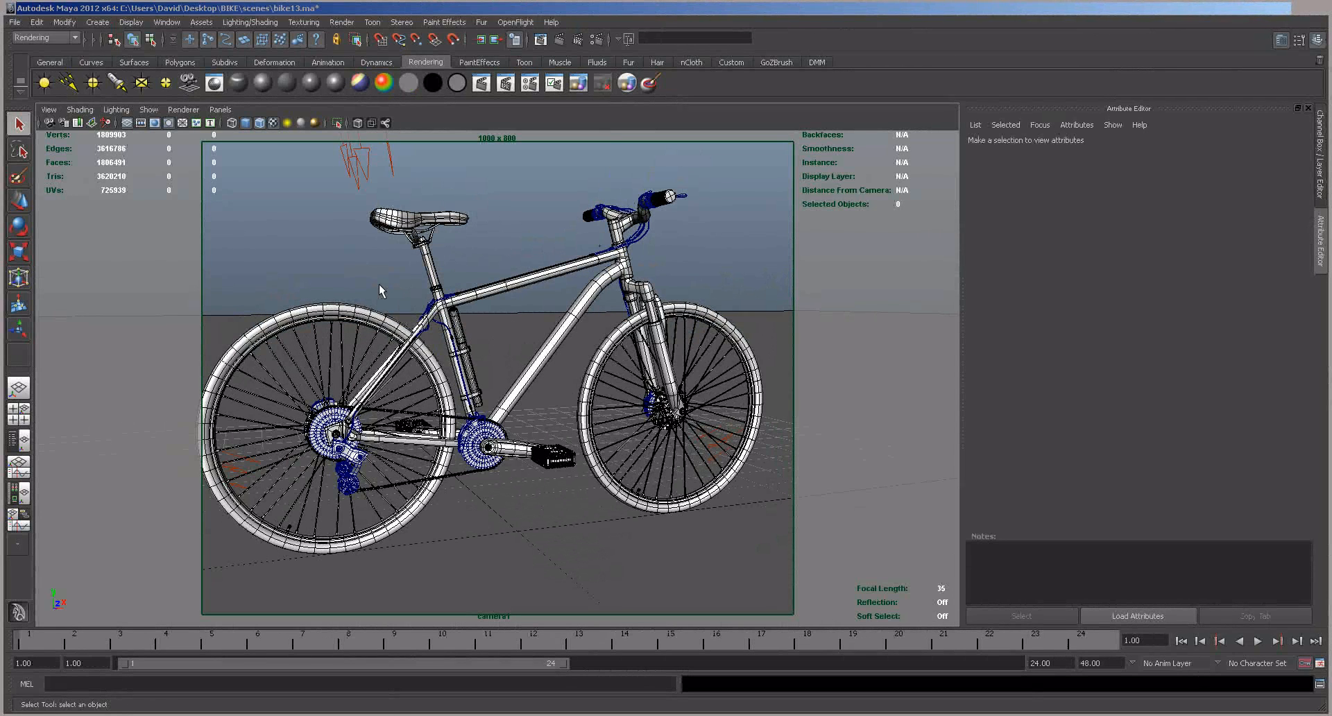
Tumble the camera slightly so the wireframe bicycle sits at a gentle angle.
click(178, 63)
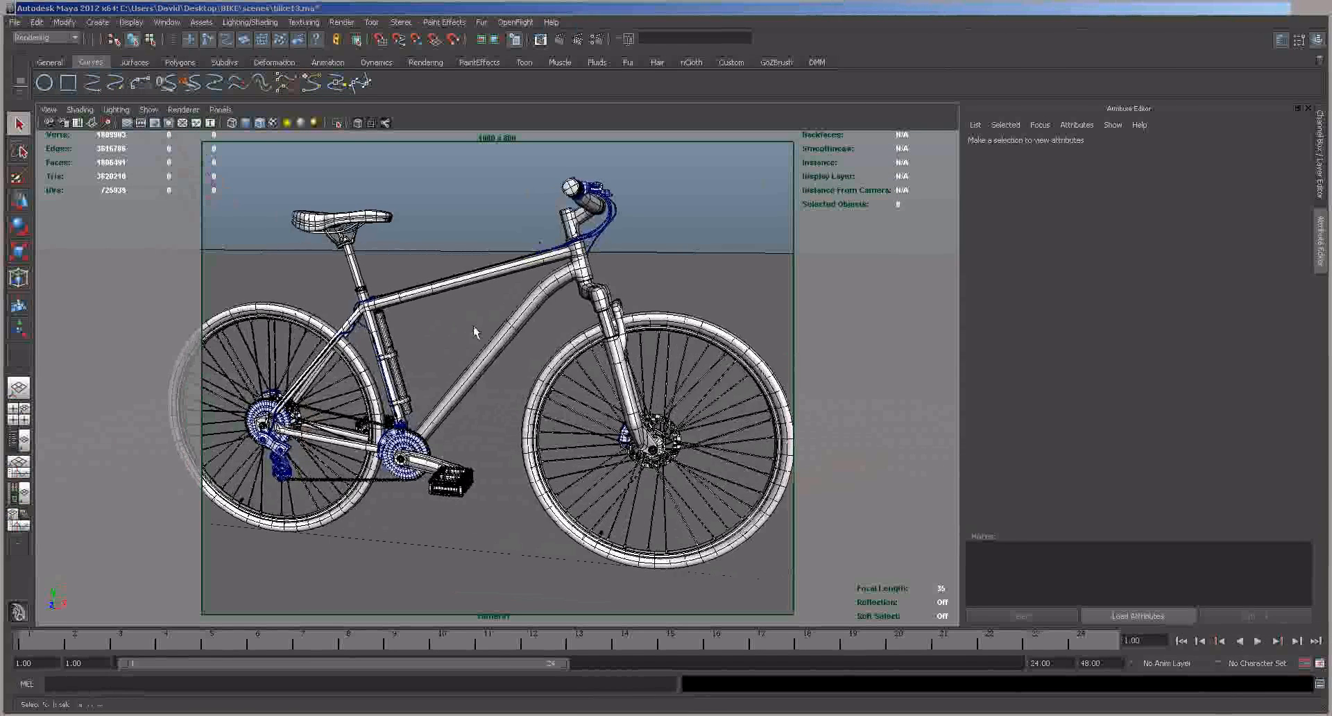
Orbit toward the front, dolly in on the front fork, then swing back to a side view.
drag(474, 331, 459, 324)
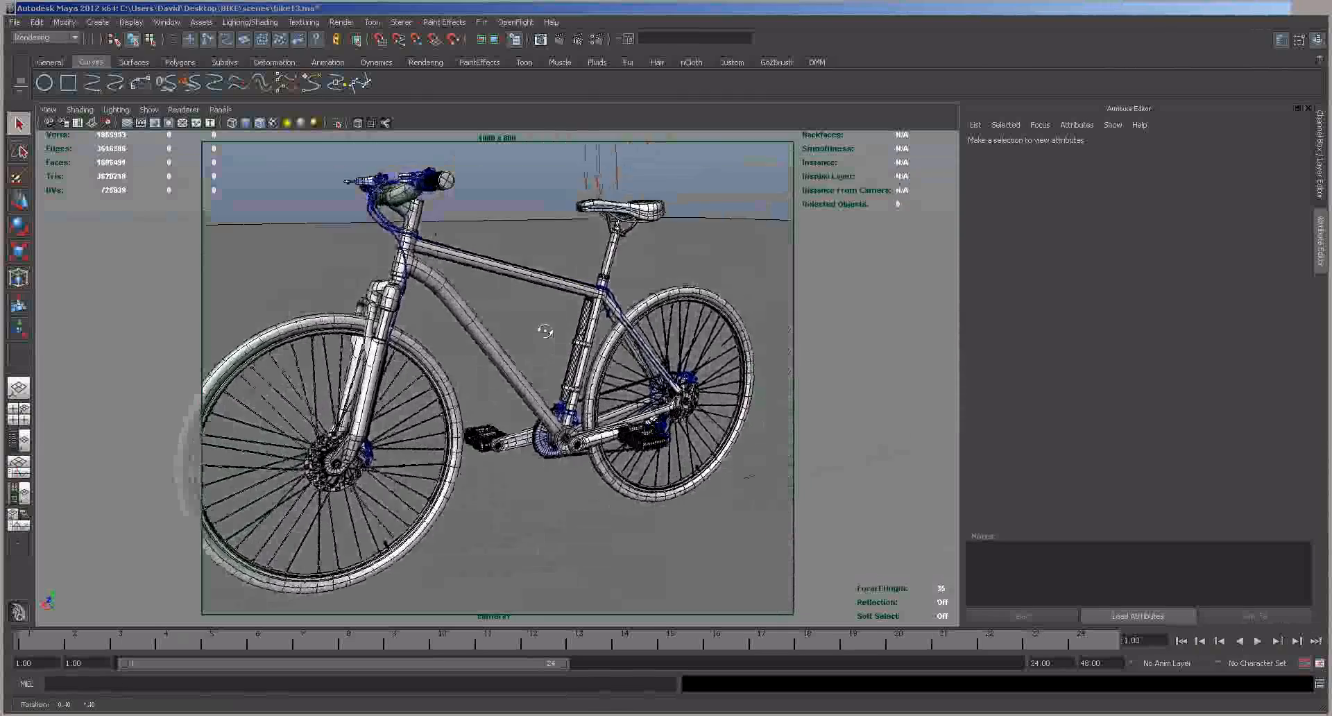
drag(544, 332, 696, 441)
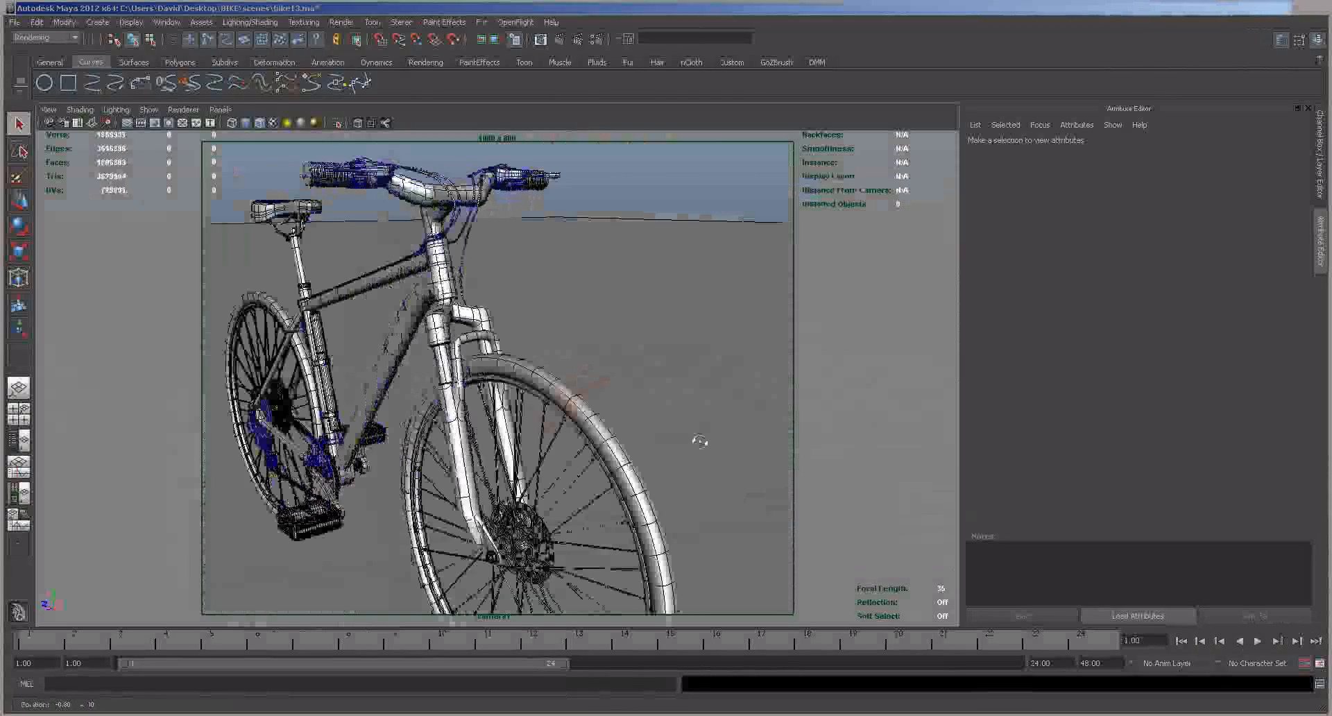
drag(696, 441, 400, 369)
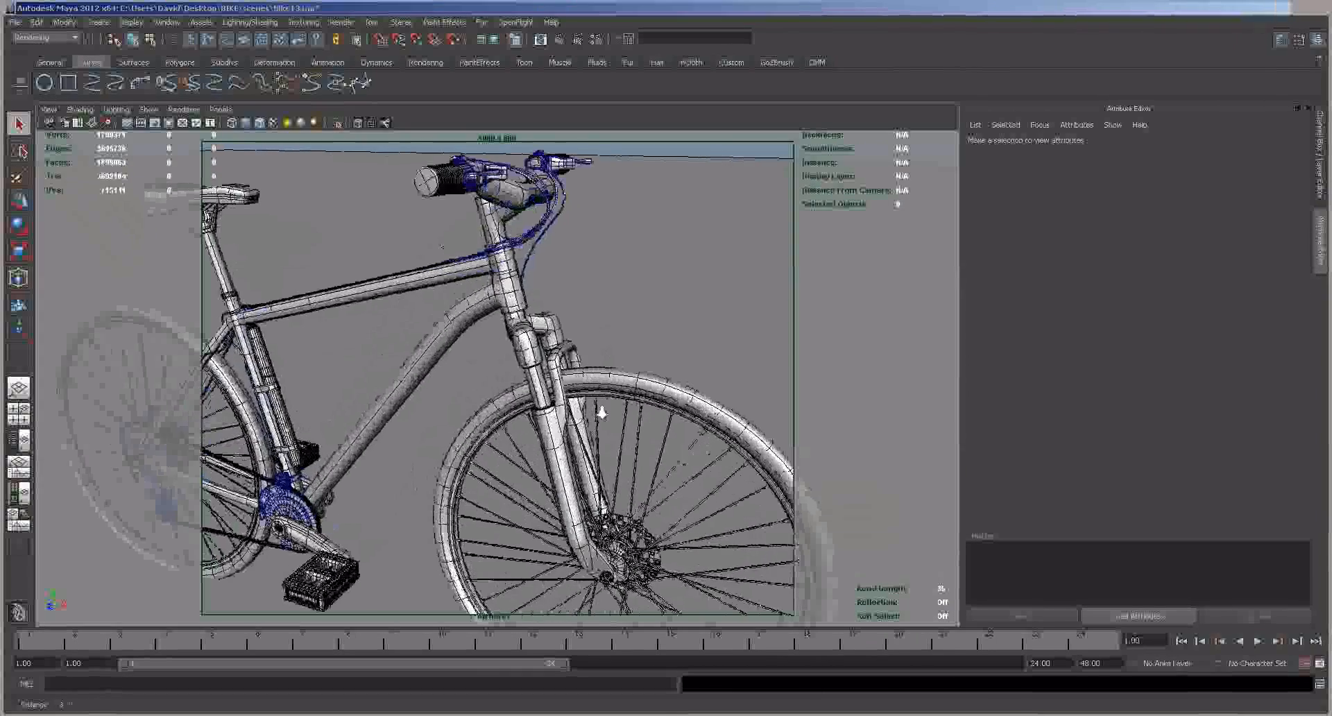
drag(595, 381, 476, 392)
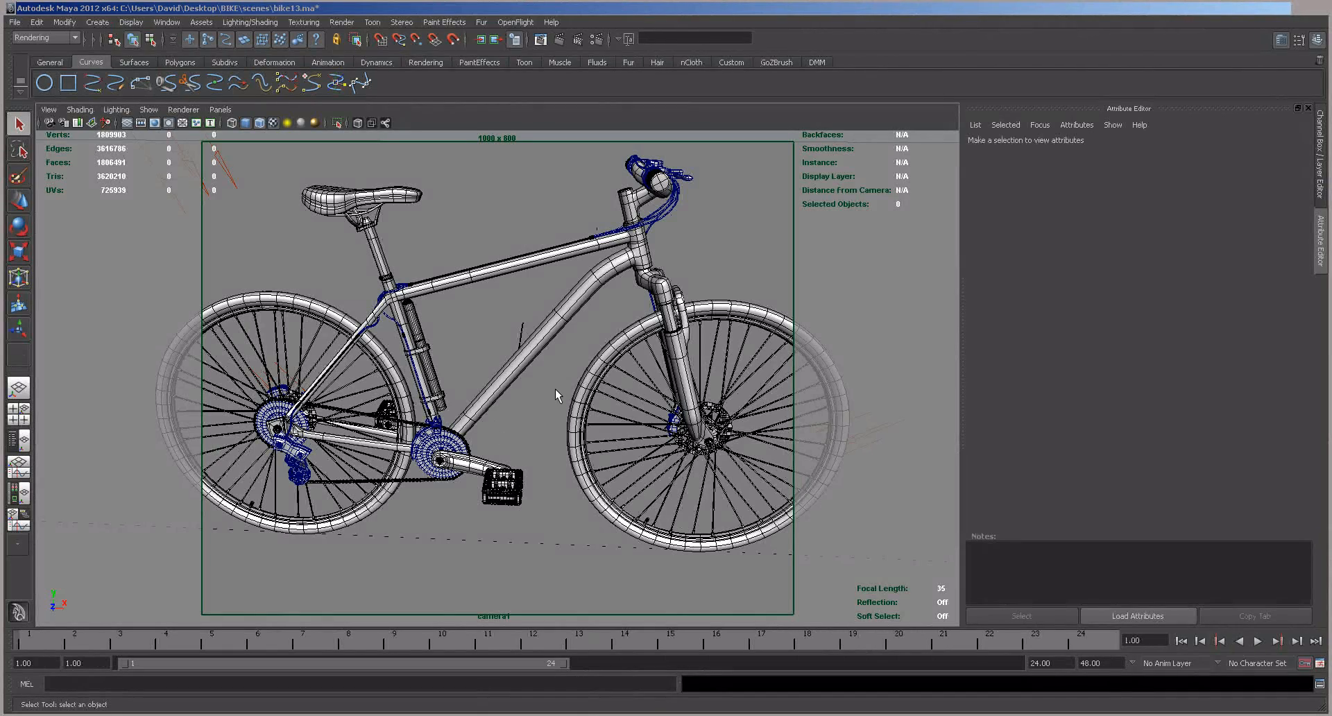
Tumble past a head-on front view to a raised rear three-quarter view of the opposite side.
drag(556, 395, 513, 387)
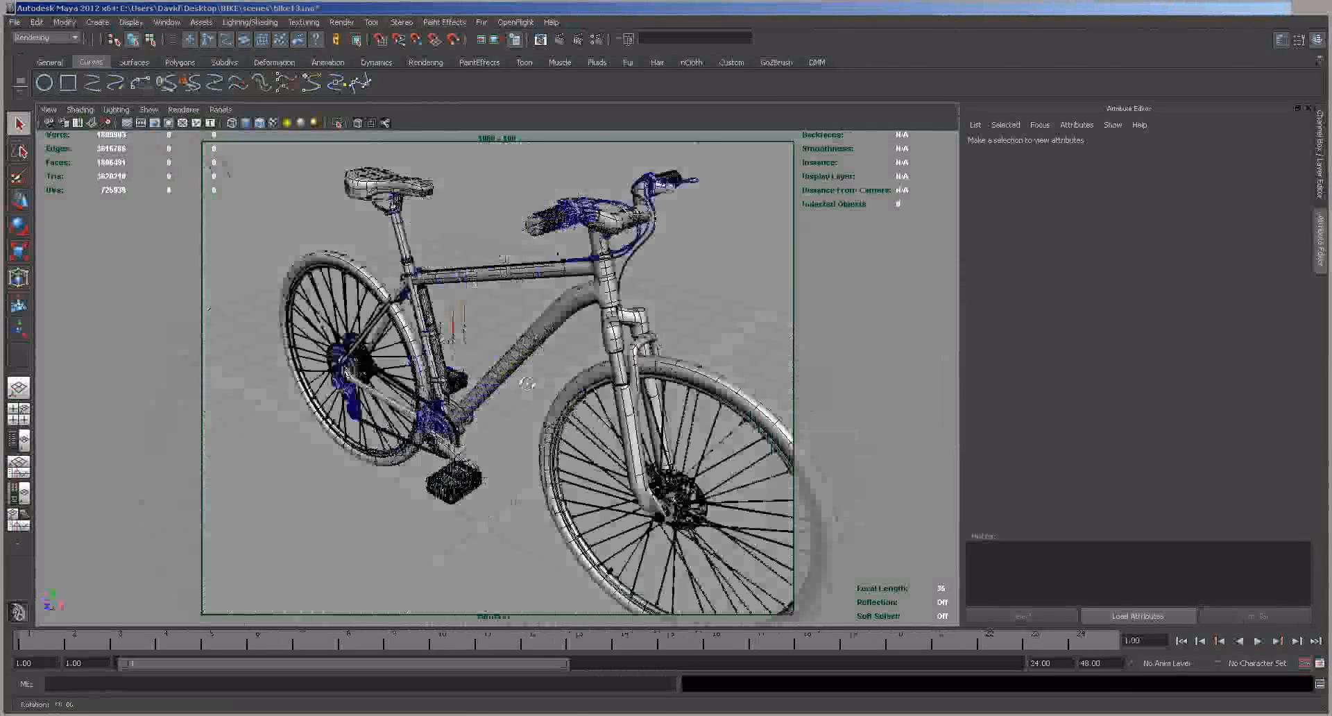
drag(509, 339, 505, 396)
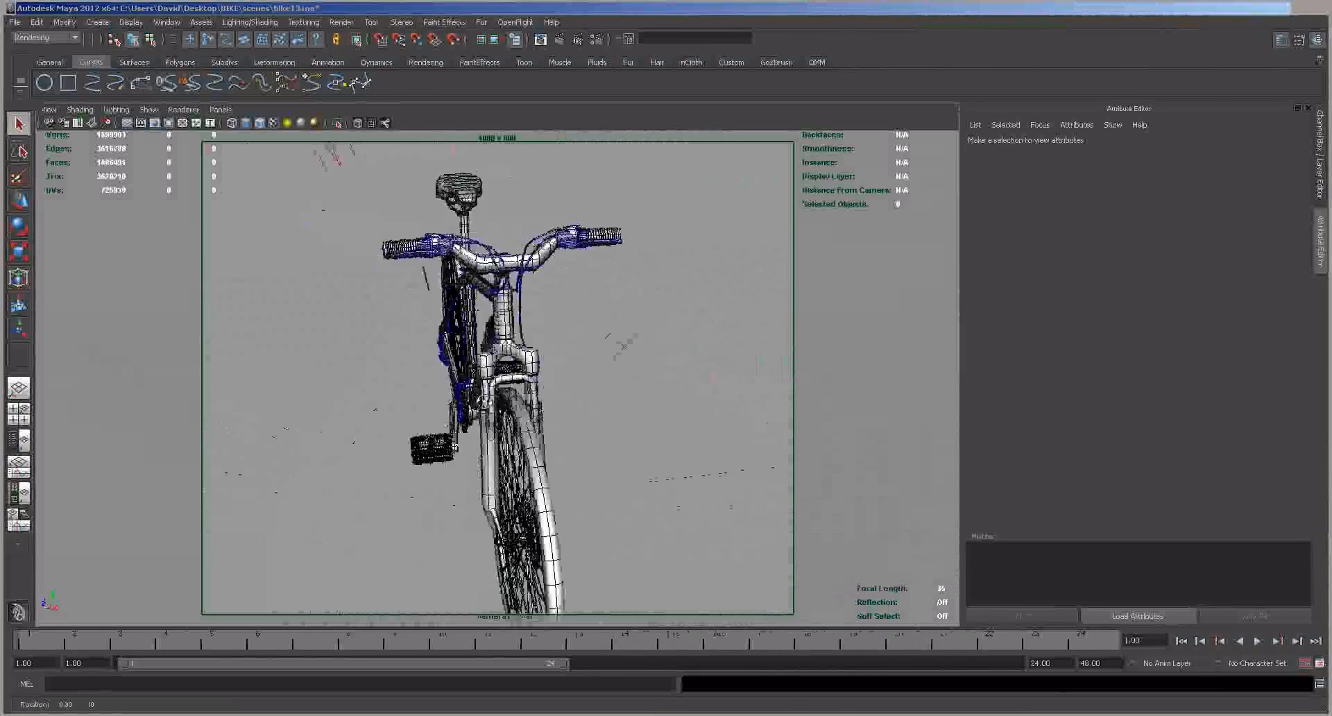
drag(509, 340, 637, 387)
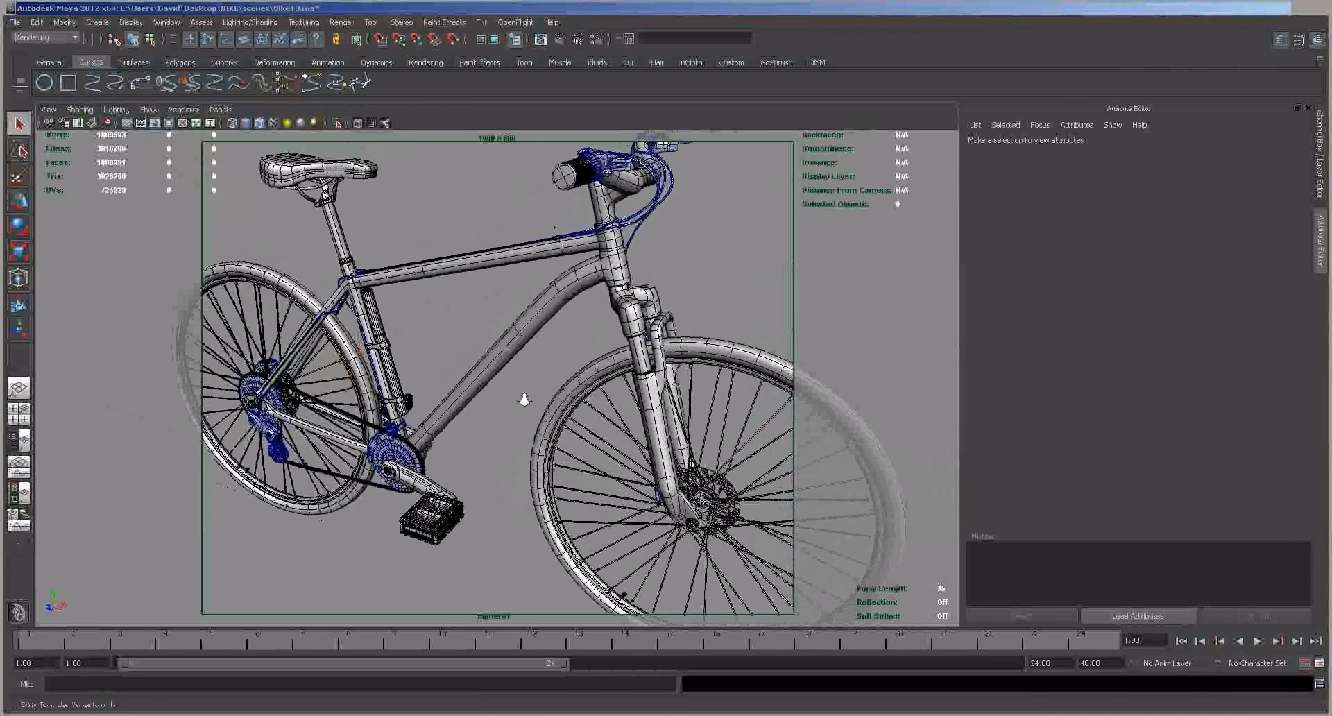
drag(524, 400, 480, 397)
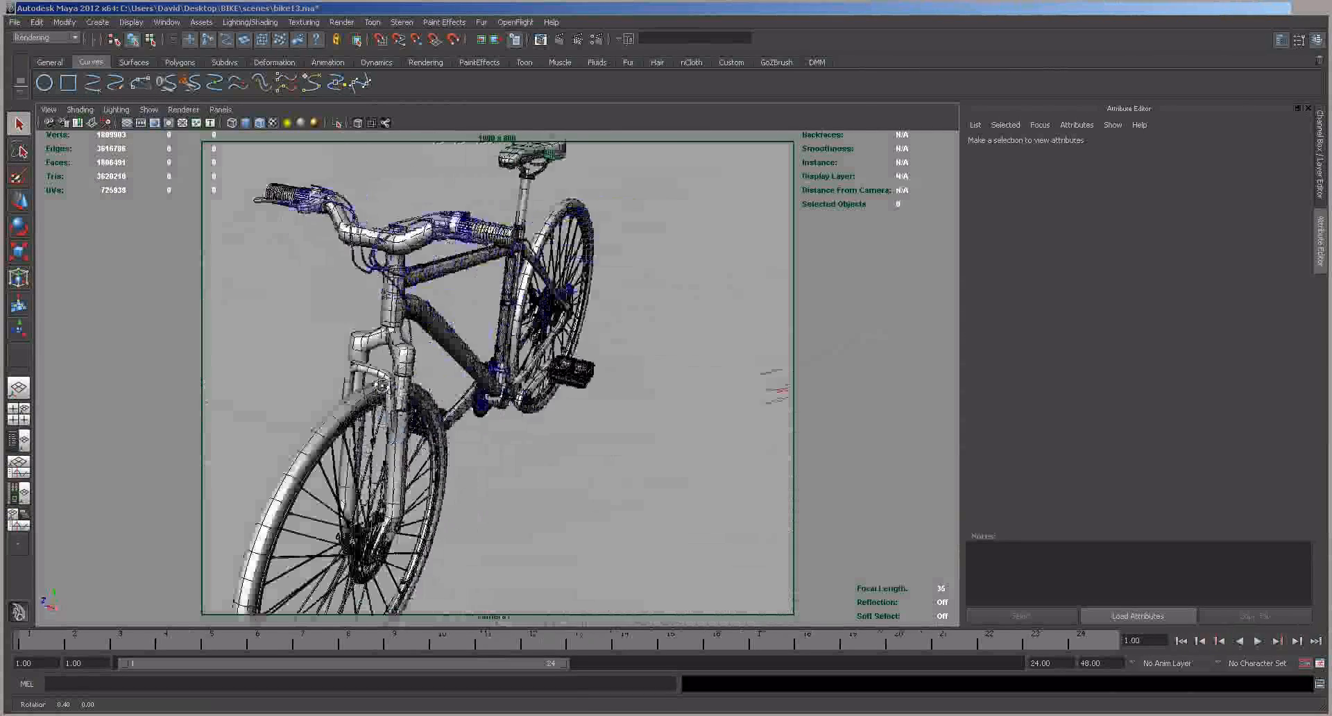
drag(509, 340, 408, 365)
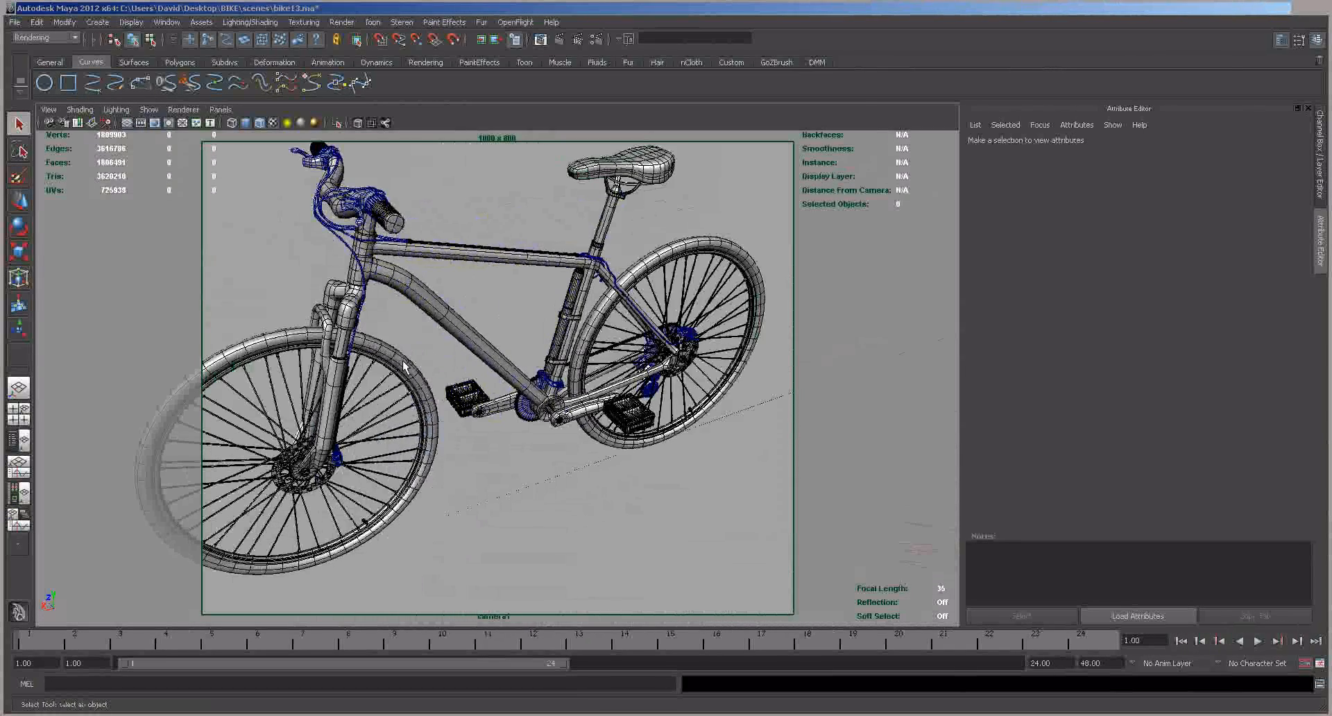